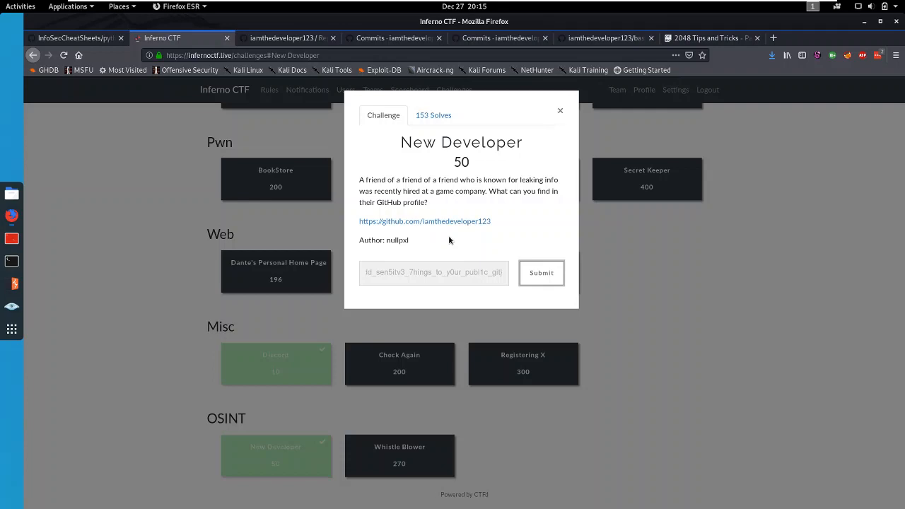
# - Follow the challenge's GitHub link to the developer's three-repository profile
pyautogui.click(286, 37)
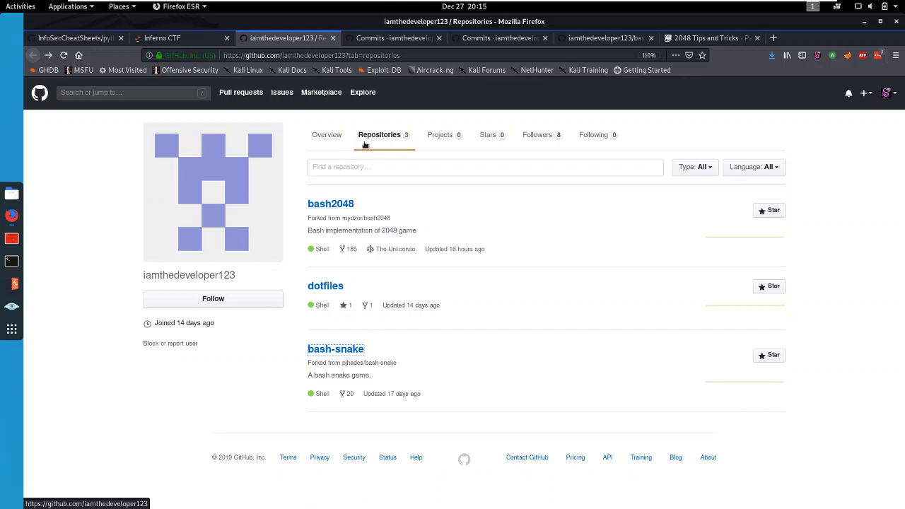
pyautogui.moveTo(294, 343)
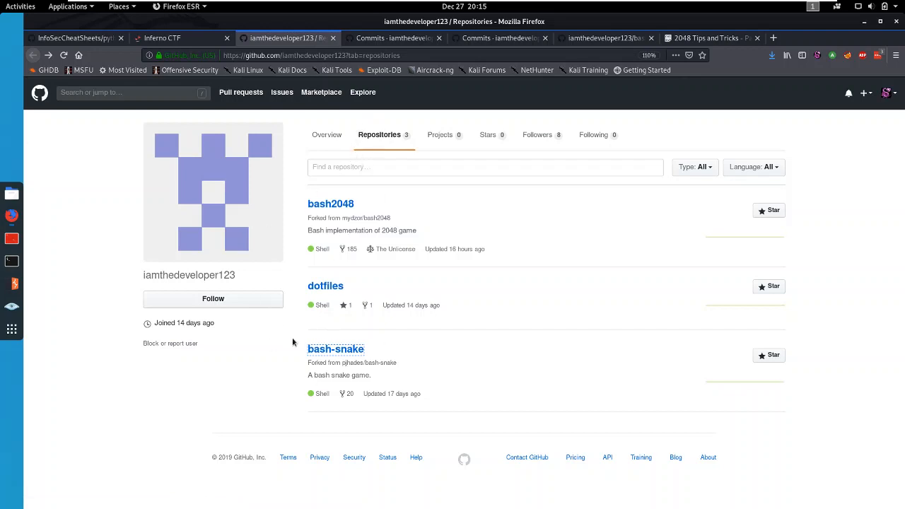
pyautogui.moveTo(337, 231)
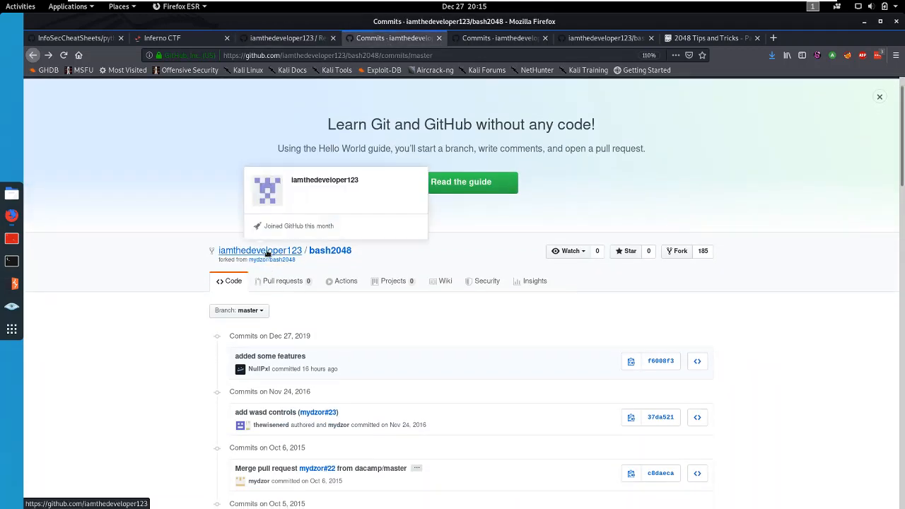
# - Open the bash2048 fork and highlight its '1 commit ahead' note
pyautogui.click(330, 250)
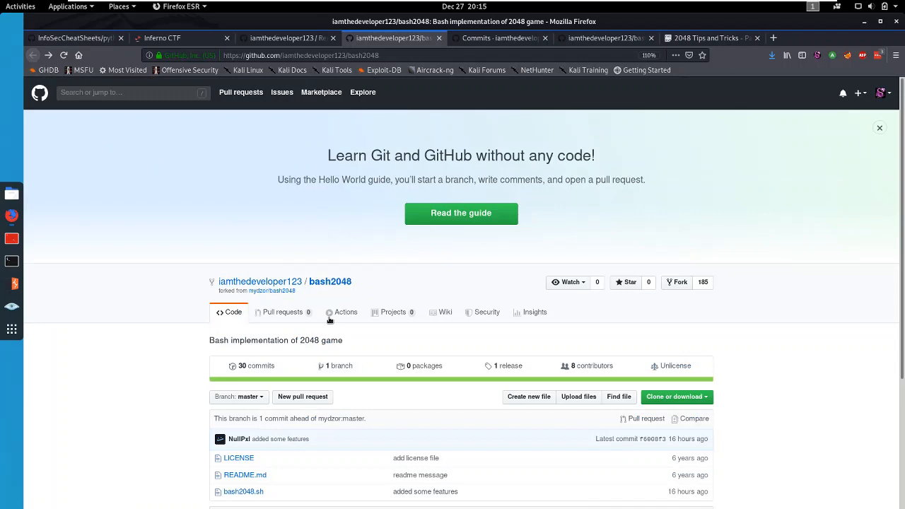
pyautogui.moveTo(329, 268)
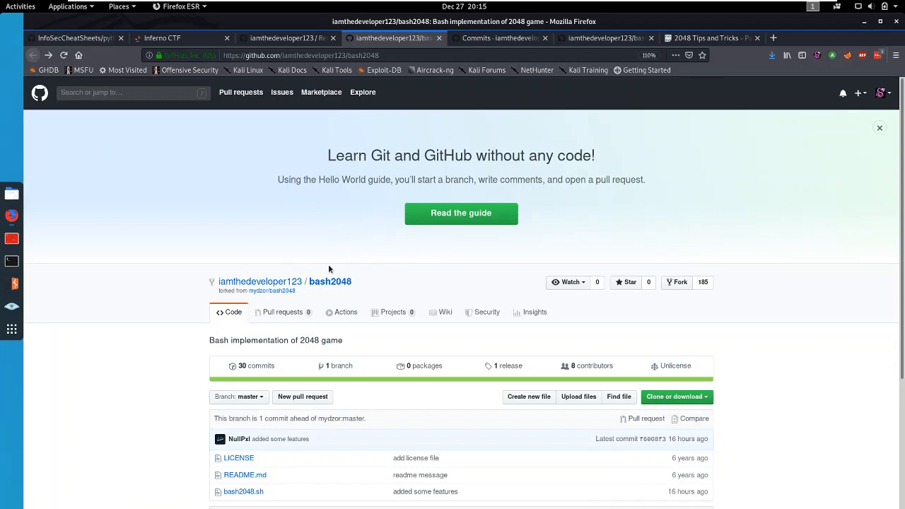
pyautogui.moveTo(306, 298)
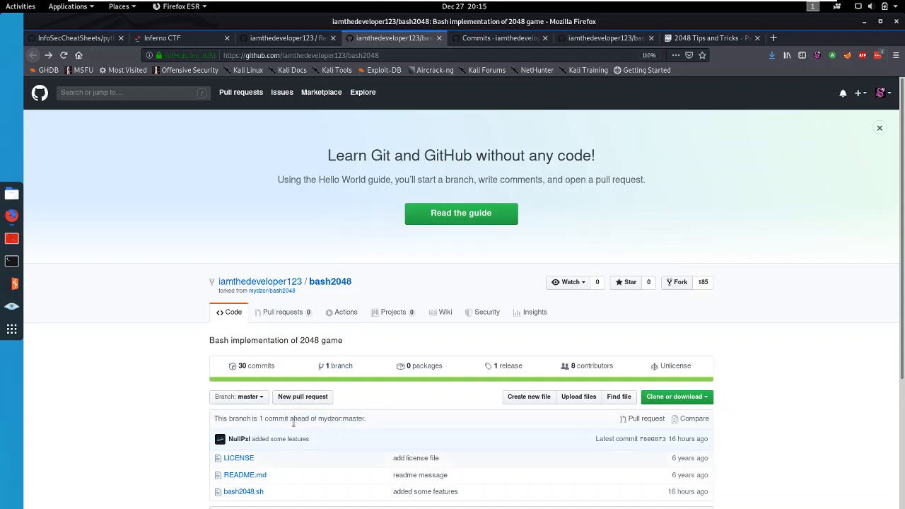
pyautogui.doubleClick(276, 417)
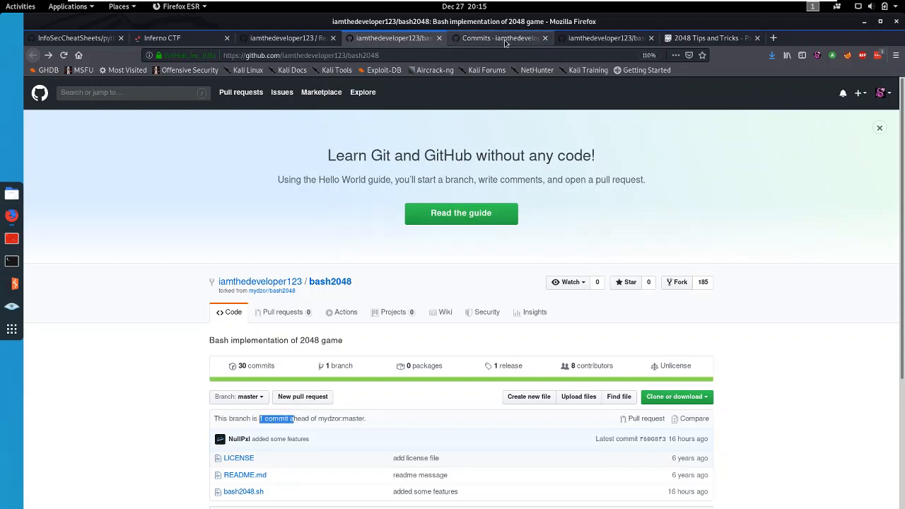
# - Bring up the dotfiles tab showing its single initial commit
pyautogui.click(500, 38)
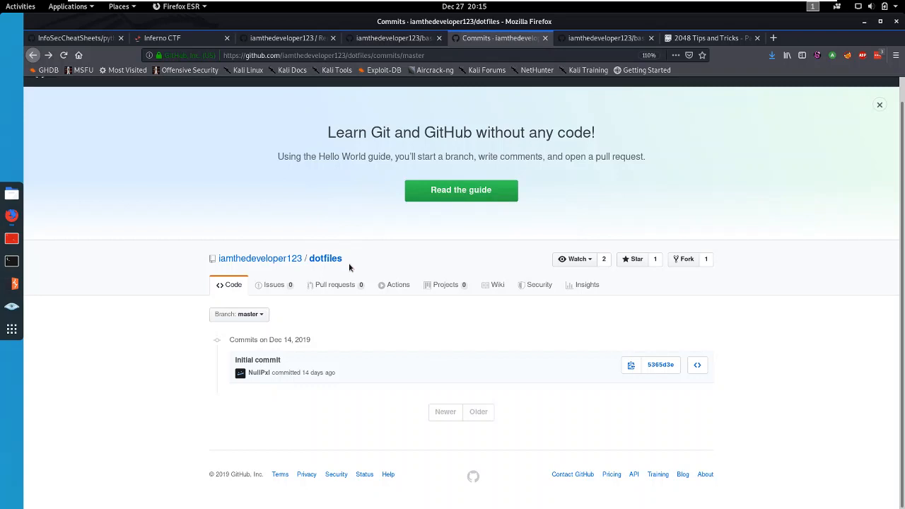
pyautogui.moveTo(204, 239)
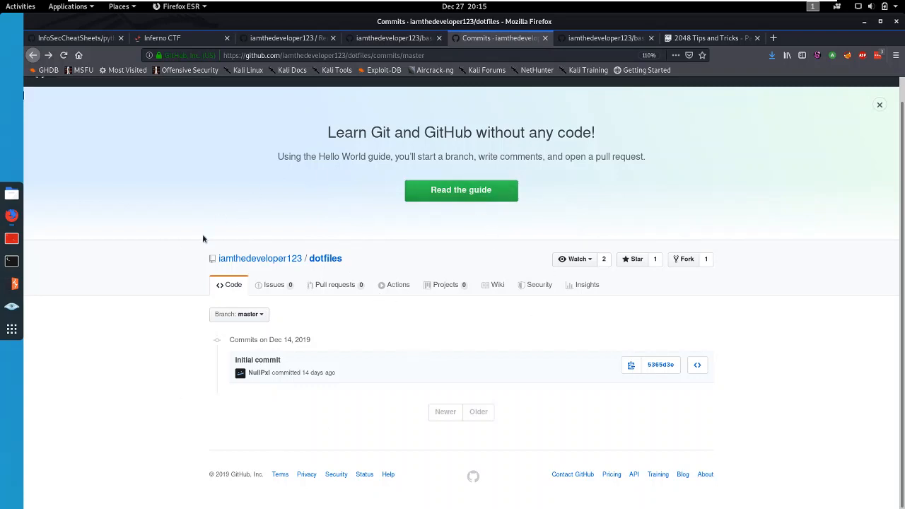
pyautogui.moveTo(325, 258)
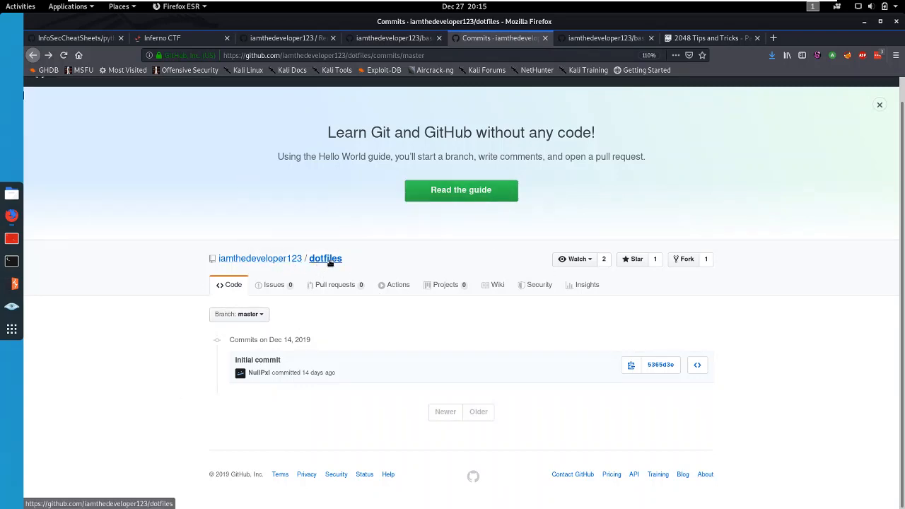
pyautogui.moveTo(282, 298)
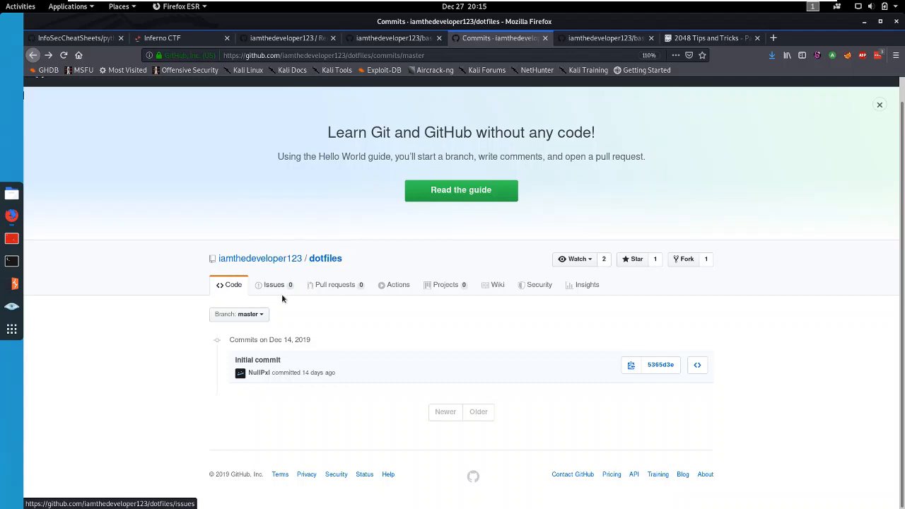
pyautogui.moveTo(274, 358)
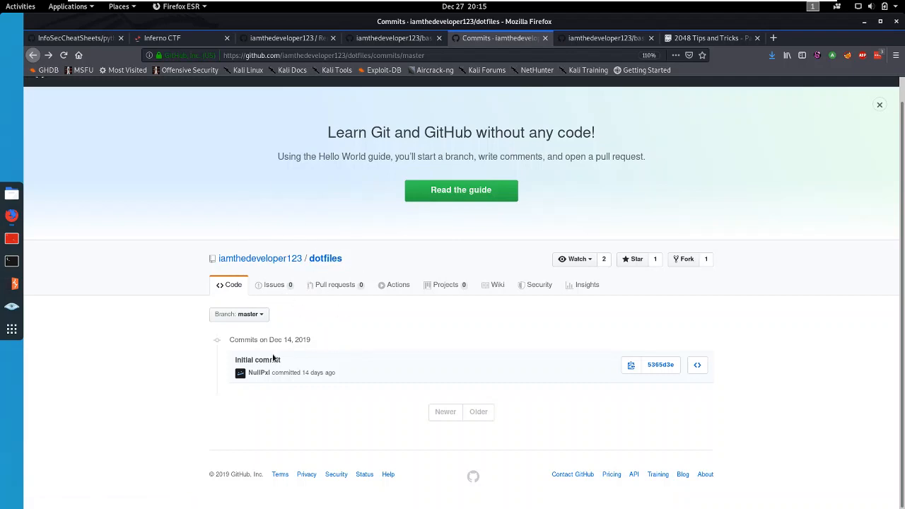
pyautogui.moveTo(480, 211)
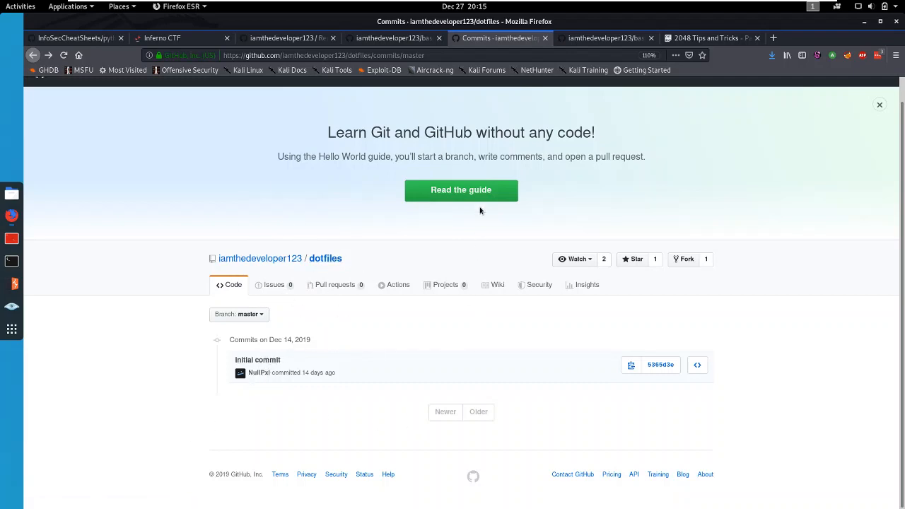
# - View the bash-snake repository and read through its snake game README
pyautogui.click(604, 38)
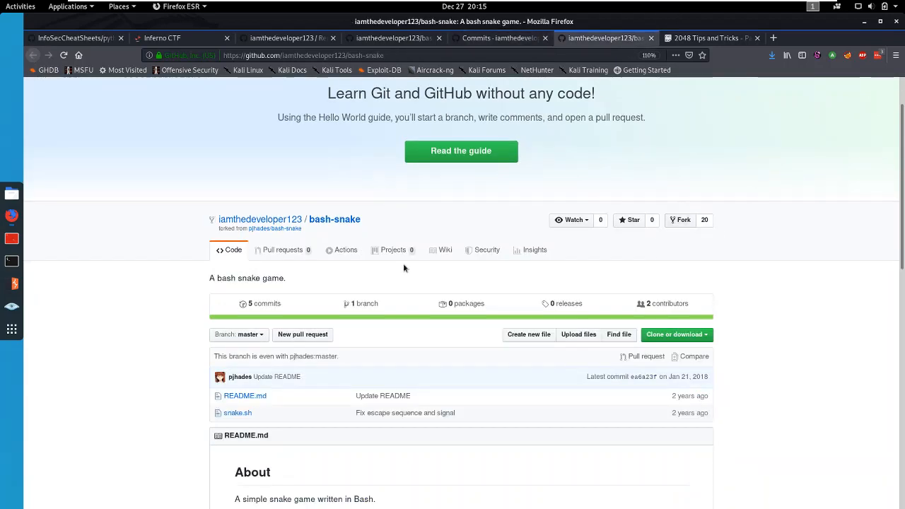
pyautogui.moveTo(219, 233)
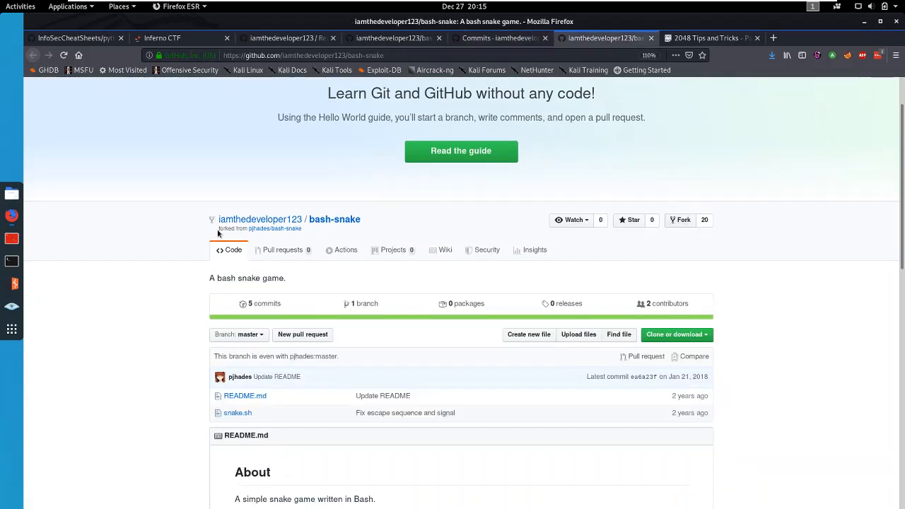
pyautogui.doubleClick(297, 356)
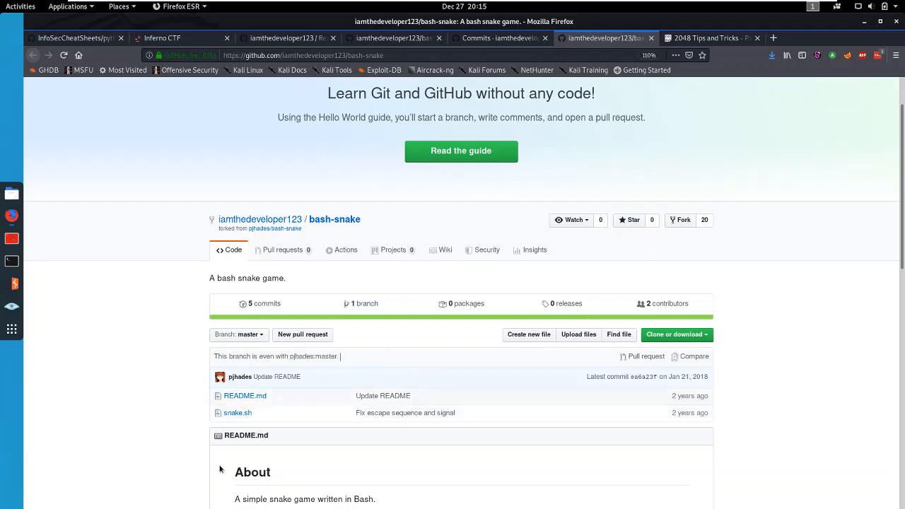
pyautogui.scroll(-3)
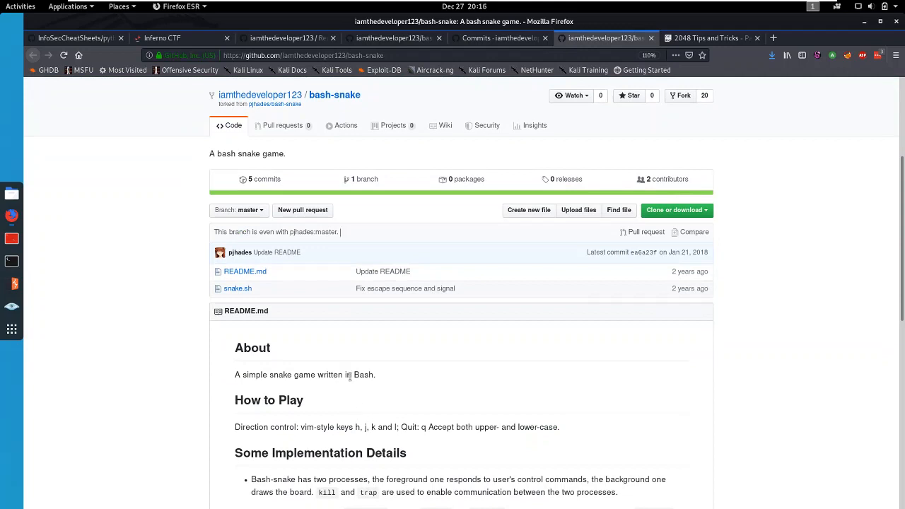
pyautogui.scroll(-3)
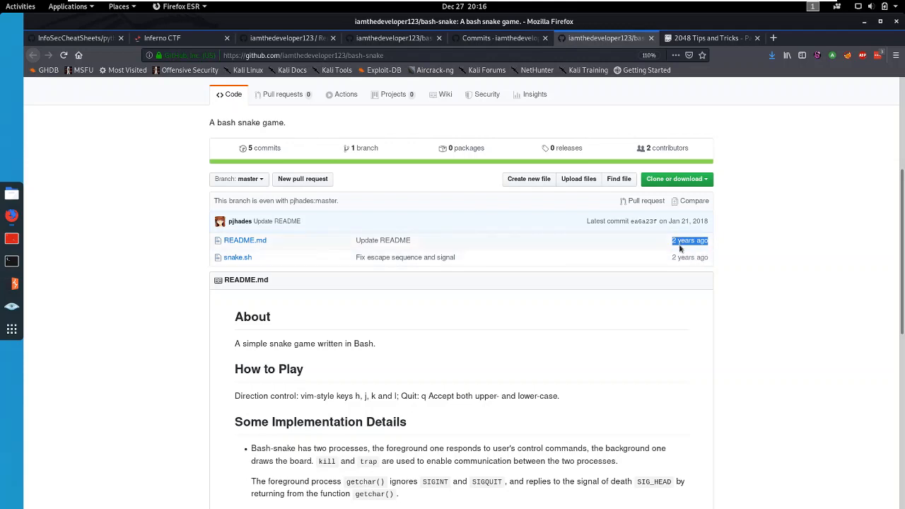
pyautogui.moveTo(506, 142)
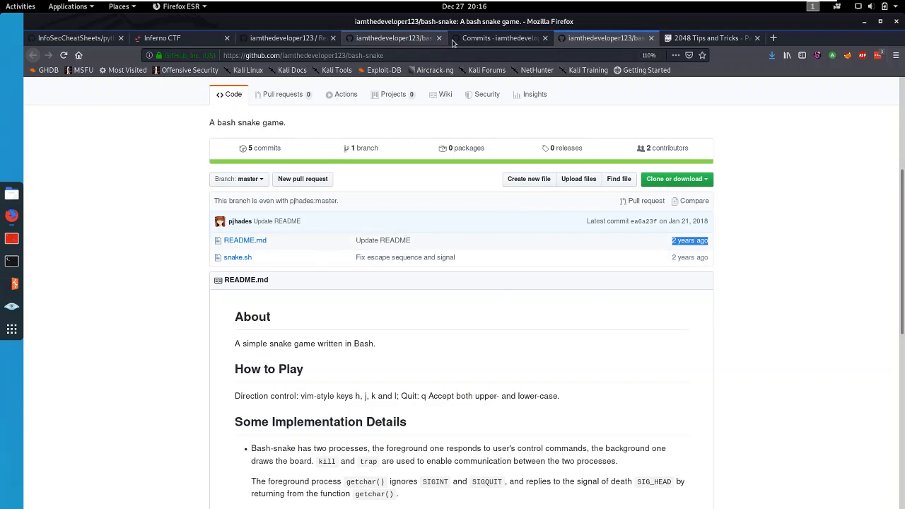
pyautogui.click(500, 37)
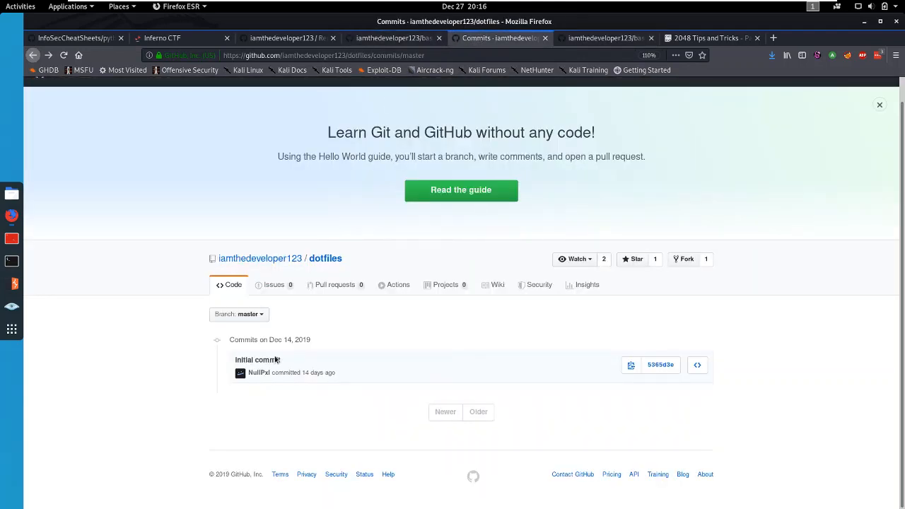
pyautogui.click(257, 360)
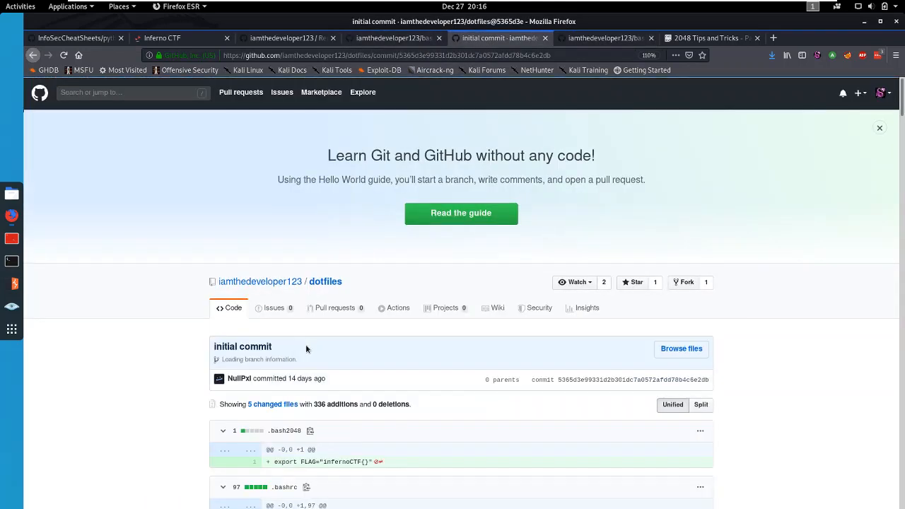
pyautogui.scroll(-3)
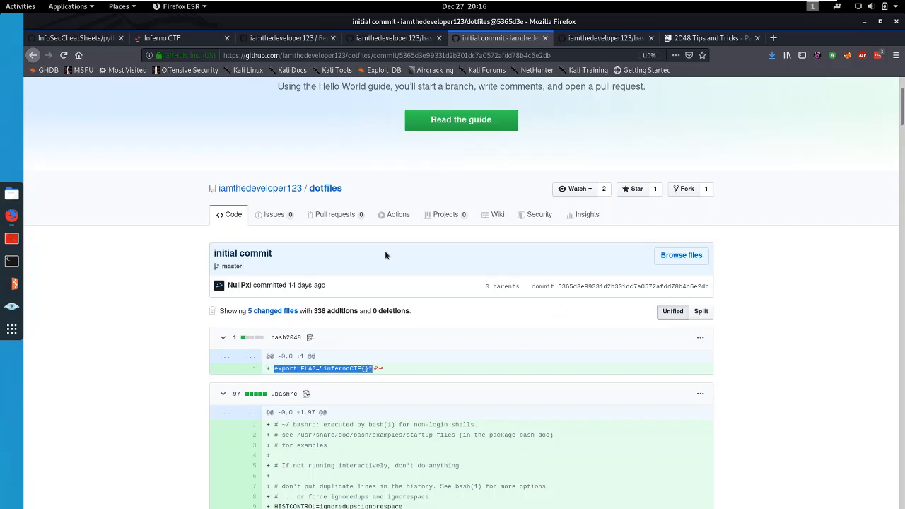
pyautogui.scroll(-3)
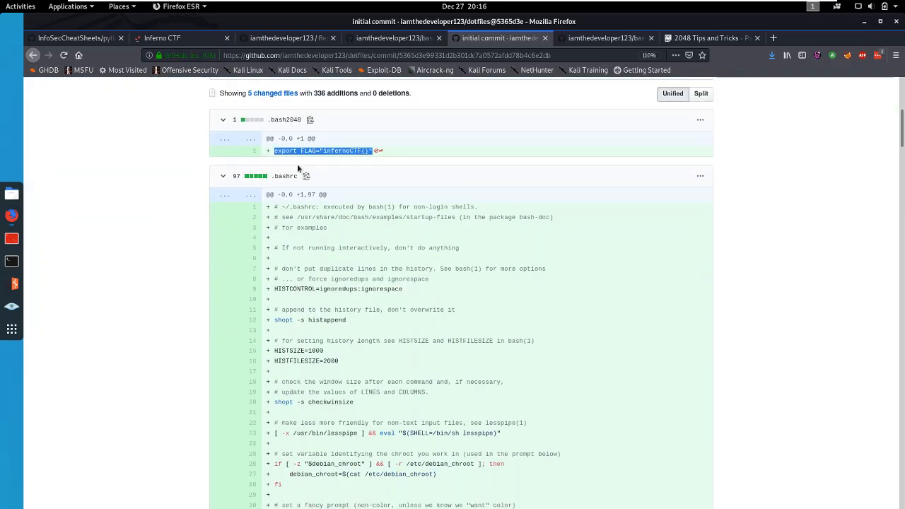
pyautogui.scroll(-3)
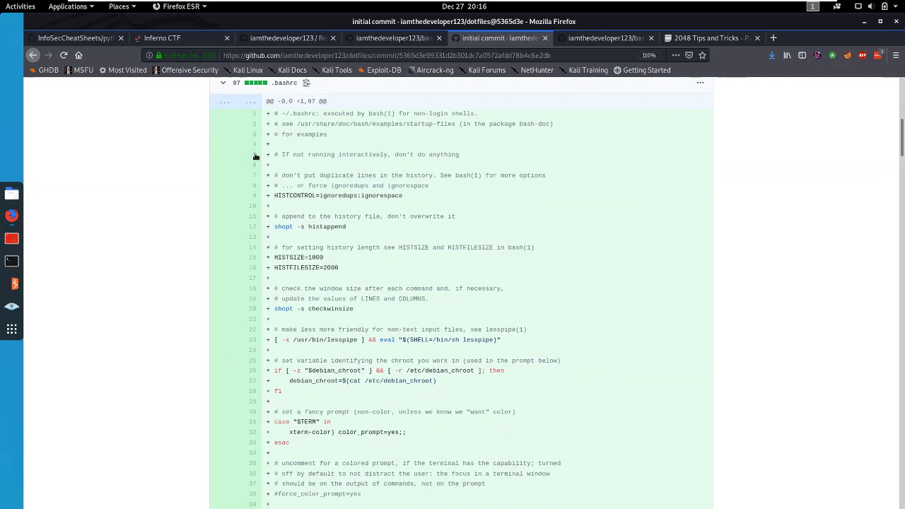
pyautogui.scroll(3)
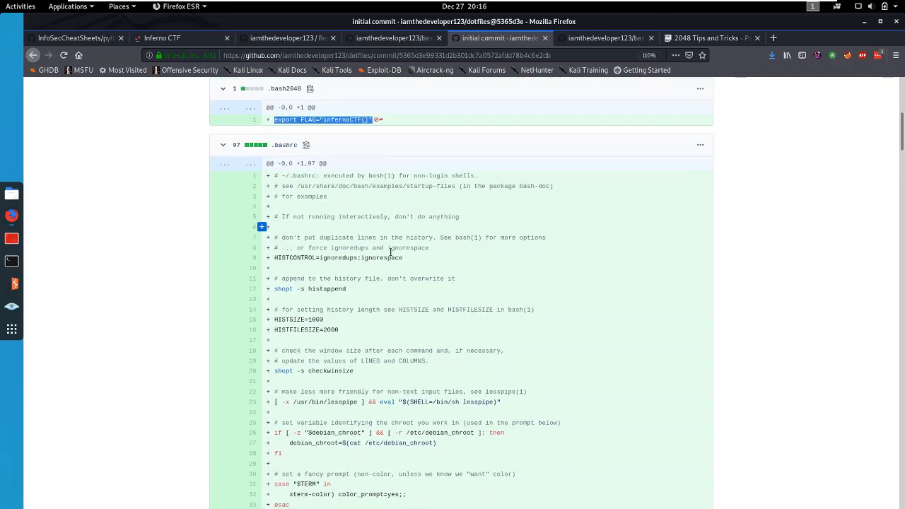
pyautogui.scroll(-3)
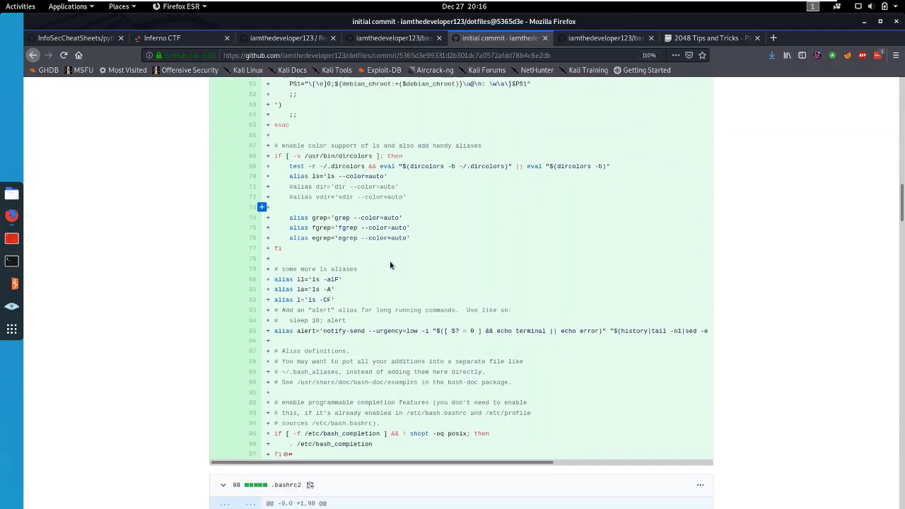
pyautogui.scroll(-3)
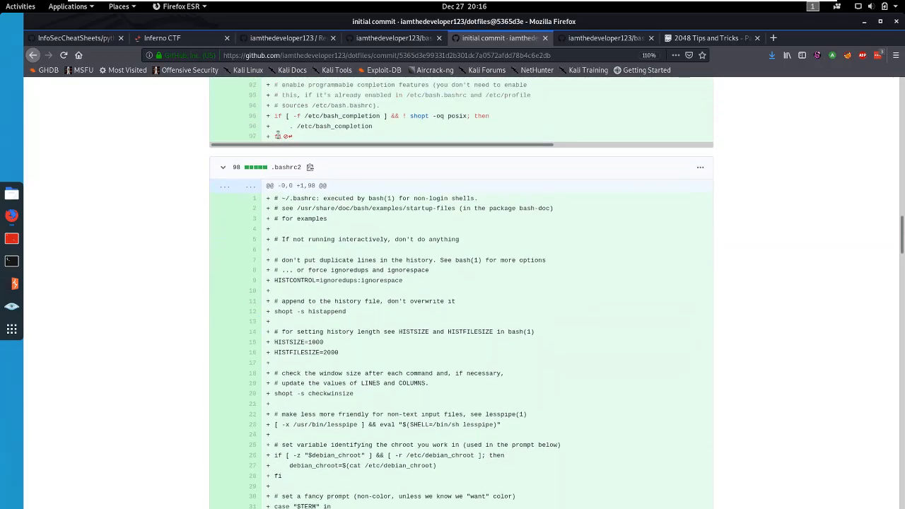
pyautogui.scroll(-3)
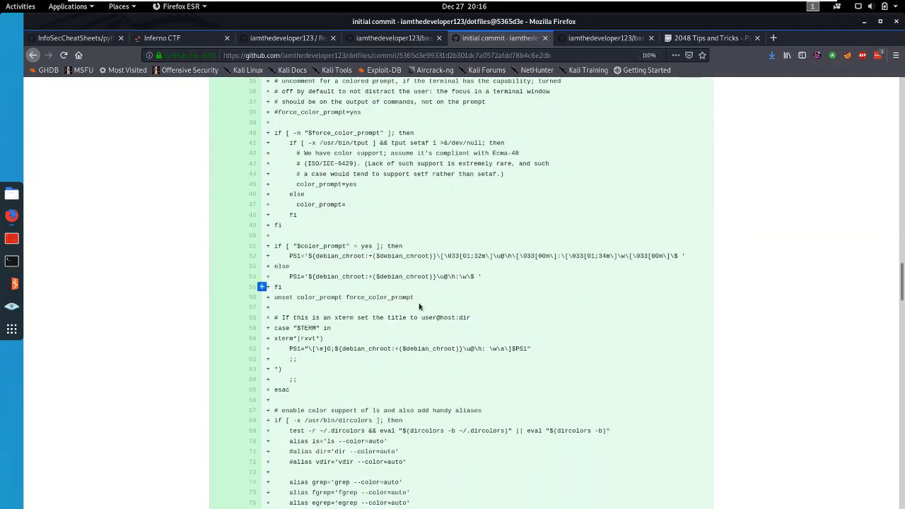
pyautogui.scroll(-3)
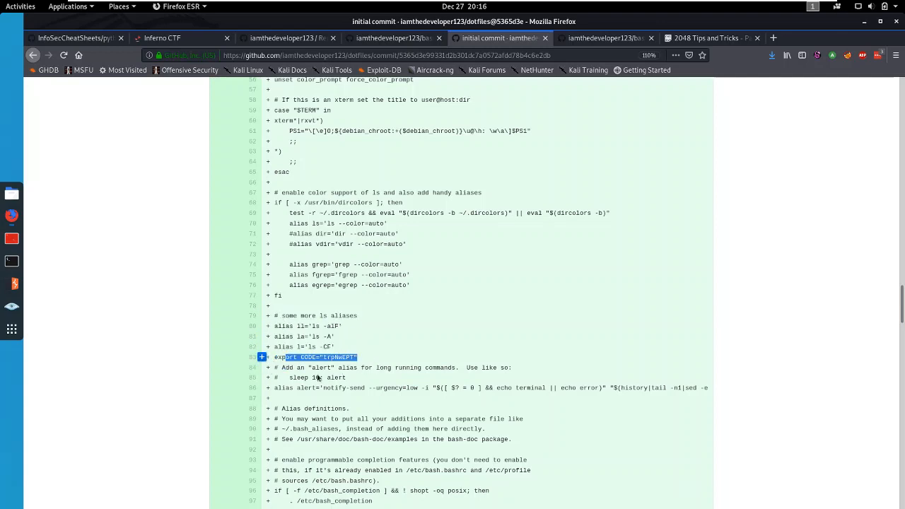
pyautogui.scroll(3)
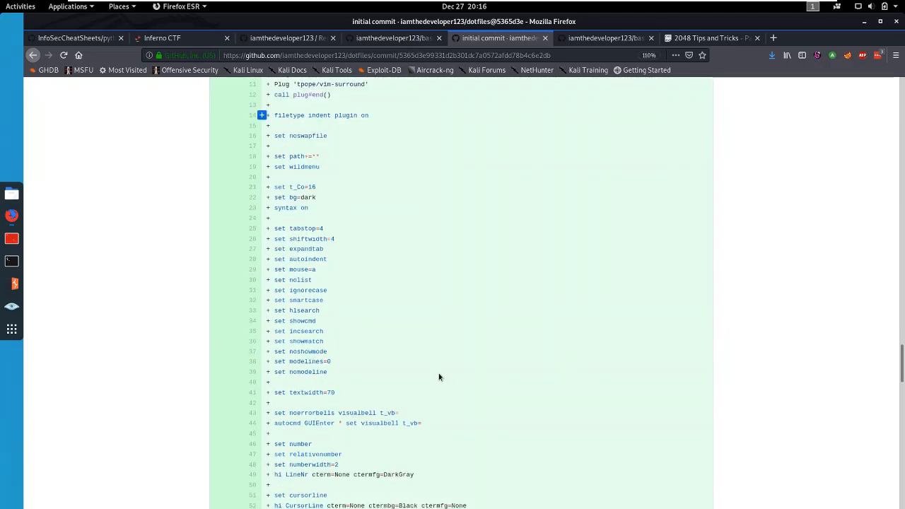
pyautogui.scroll(-3)
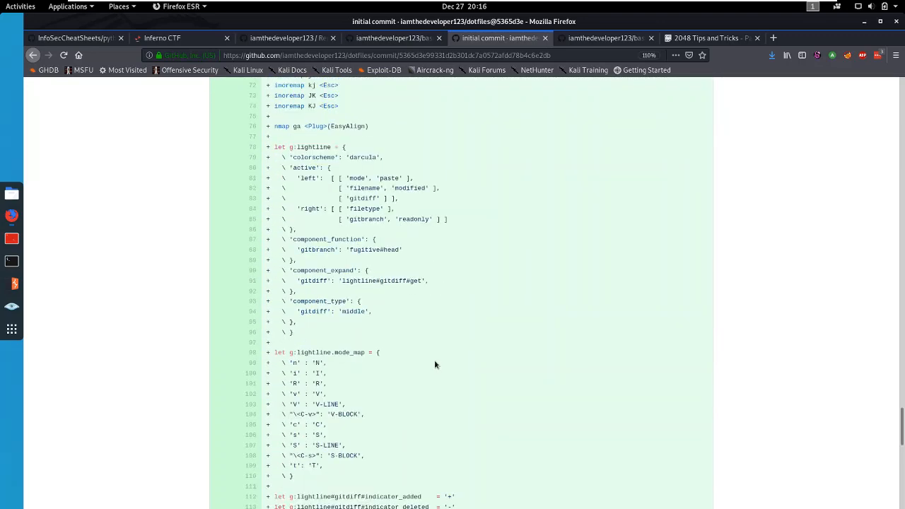
pyautogui.scroll(-3)
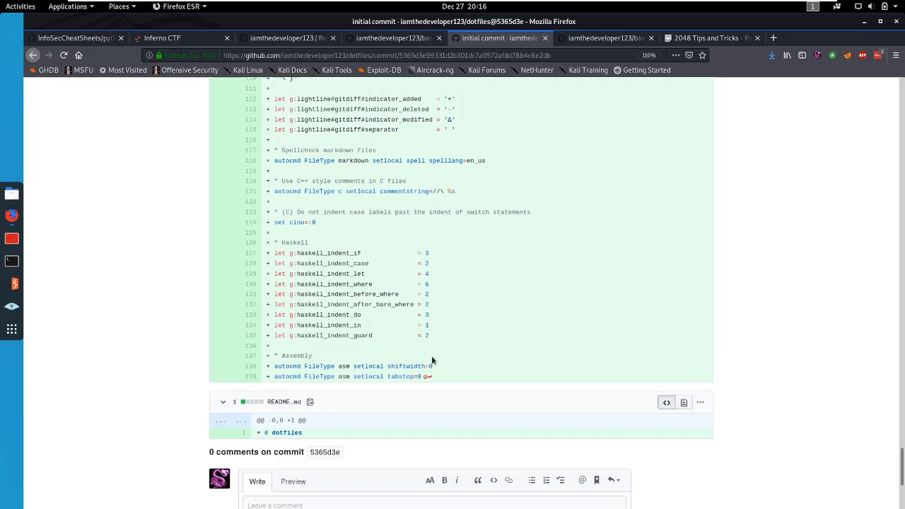
pyautogui.scroll(3)
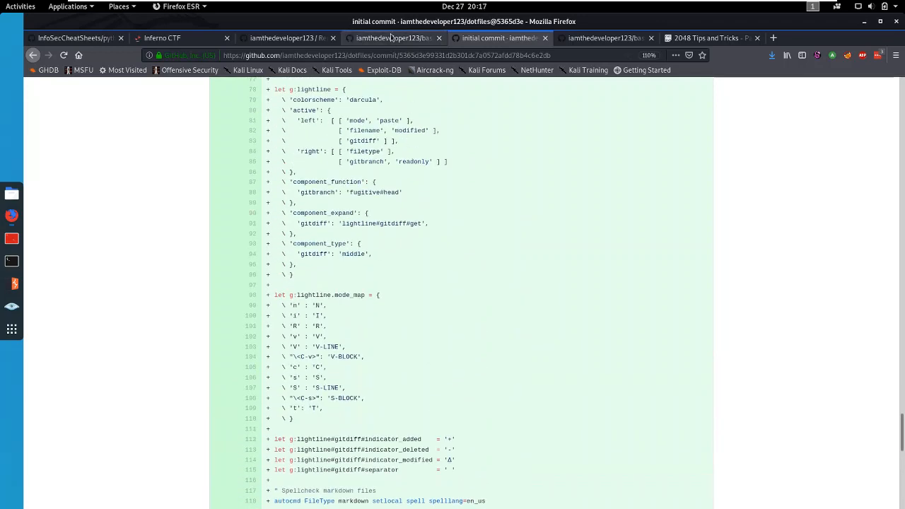
# - Open bash2048's 'added some features' commit and review its pastebin $CODE hint
pyautogui.click(394, 37)
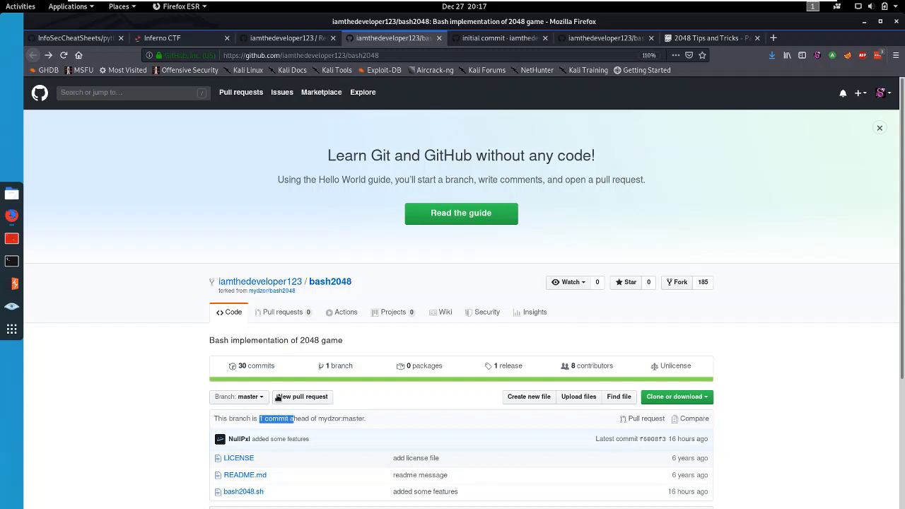
pyautogui.moveTo(253, 327)
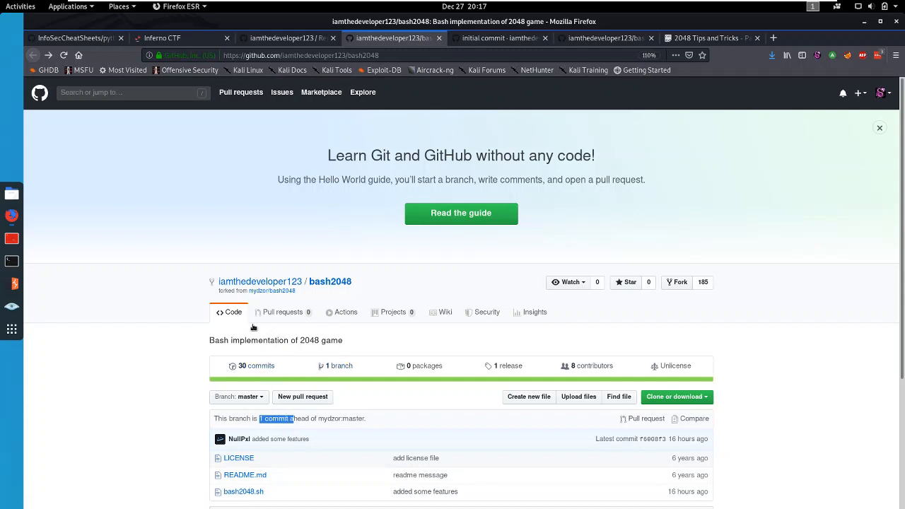
pyautogui.click(256, 365)
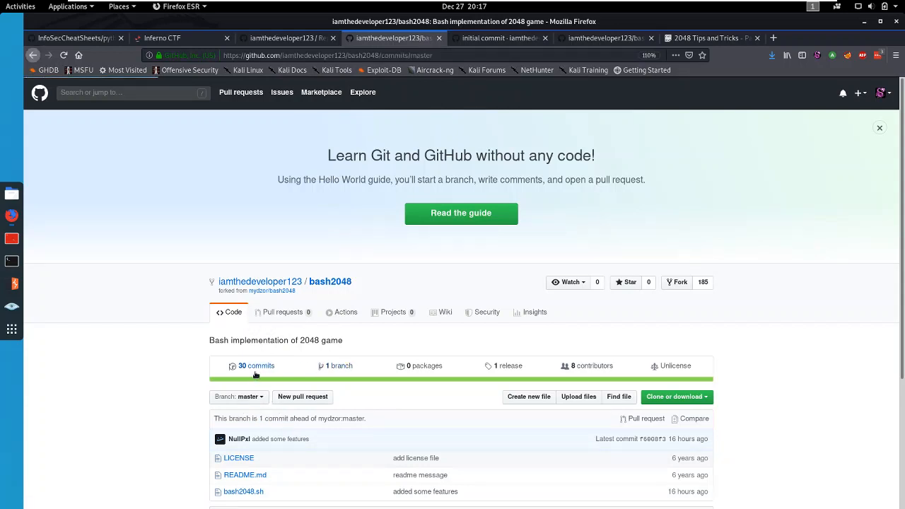
pyautogui.click(256, 366)
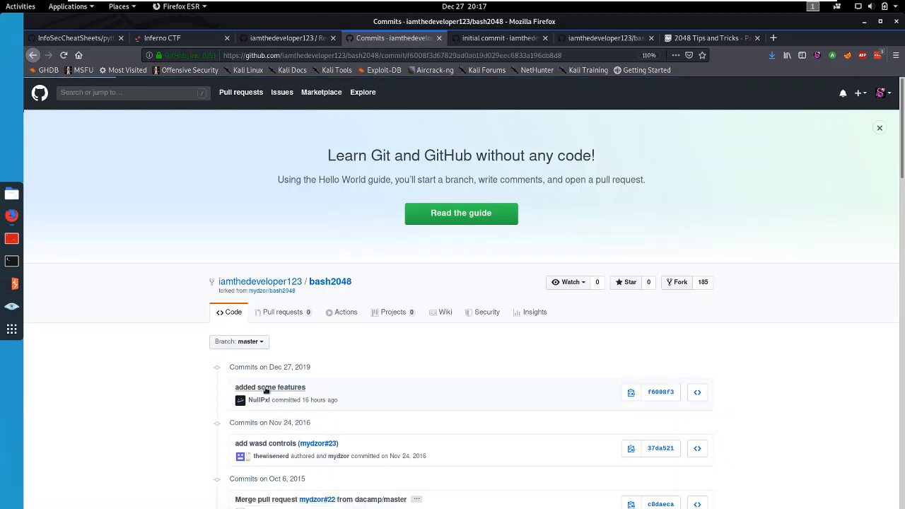
pyautogui.click(270, 387)
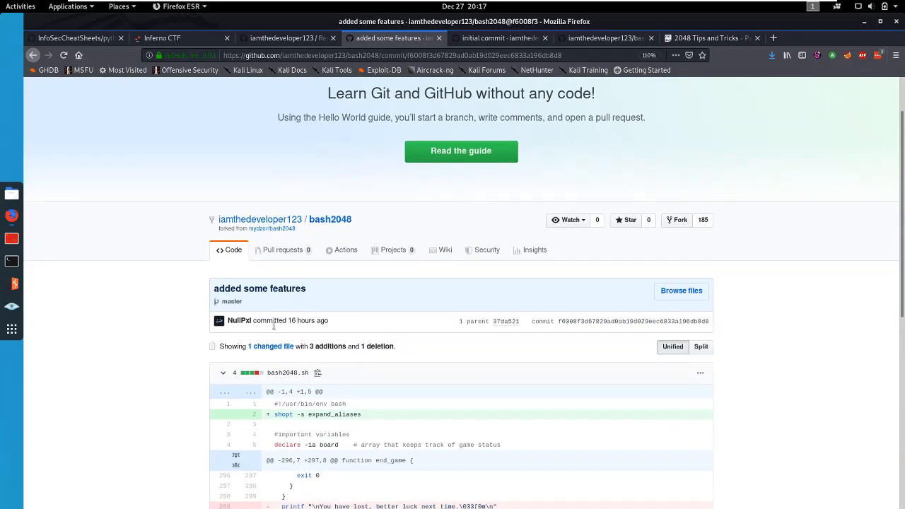
pyautogui.scroll(-3)
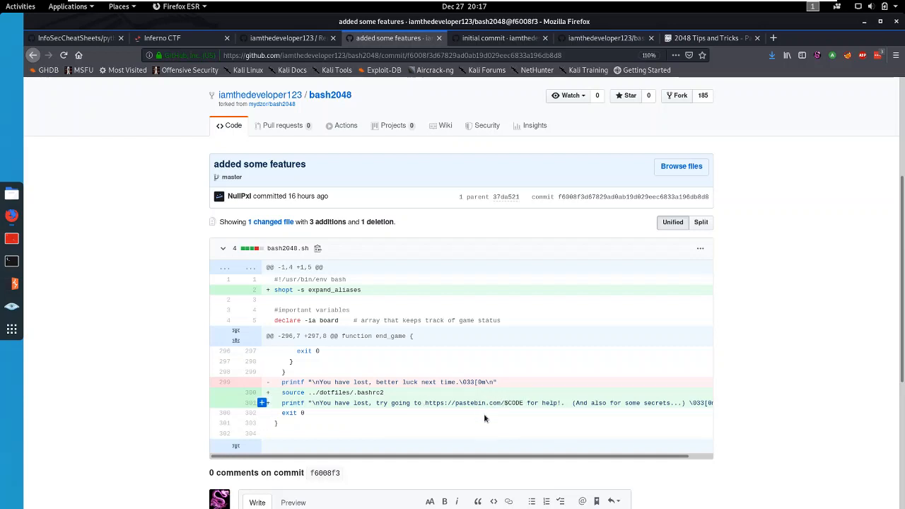
# - Copy the flag from the 2048 Tips and Tricks paste and submit it to New Developer
pyautogui.click(710, 38)
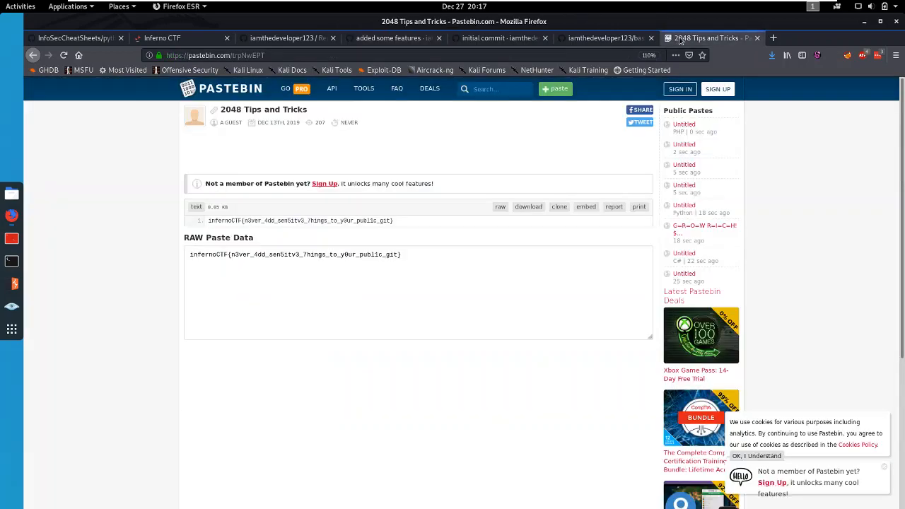
pyautogui.tripleClick(295, 254)
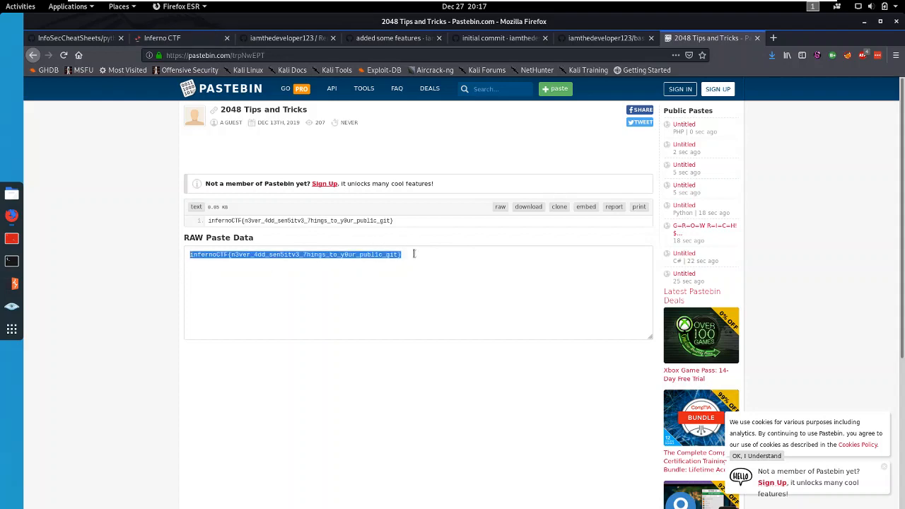
pyautogui.click(162, 38)
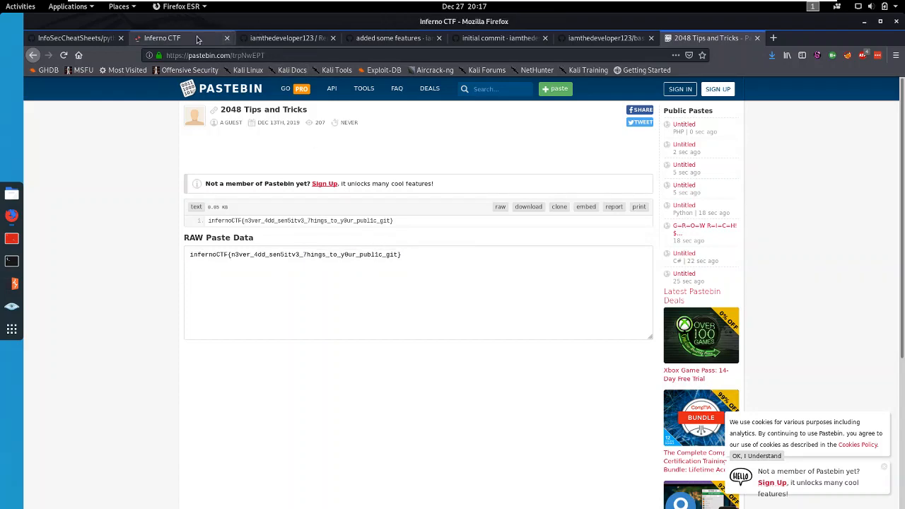
pyautogui.click(161, 37)
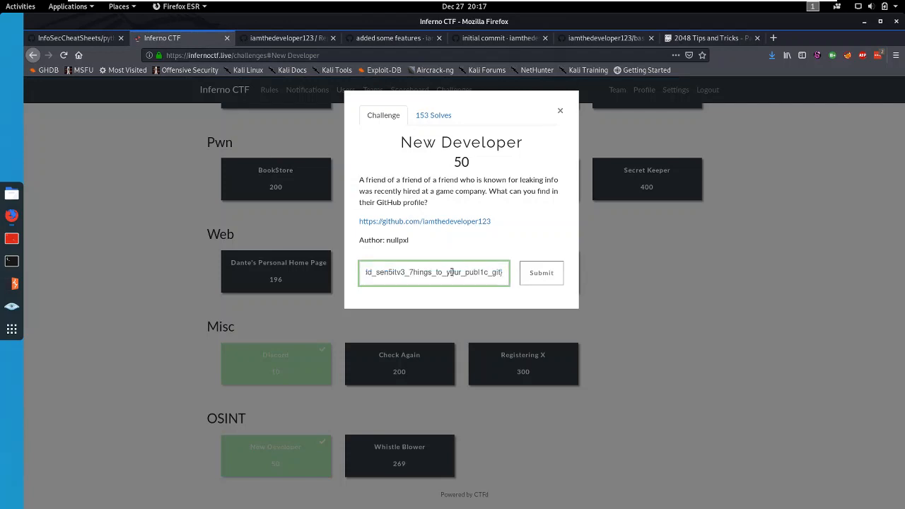
pyautogui.click(541, 273)
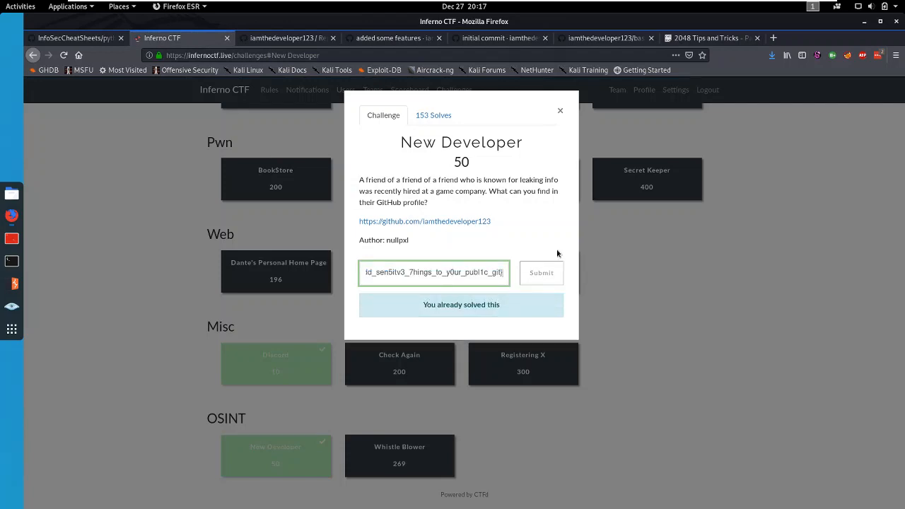